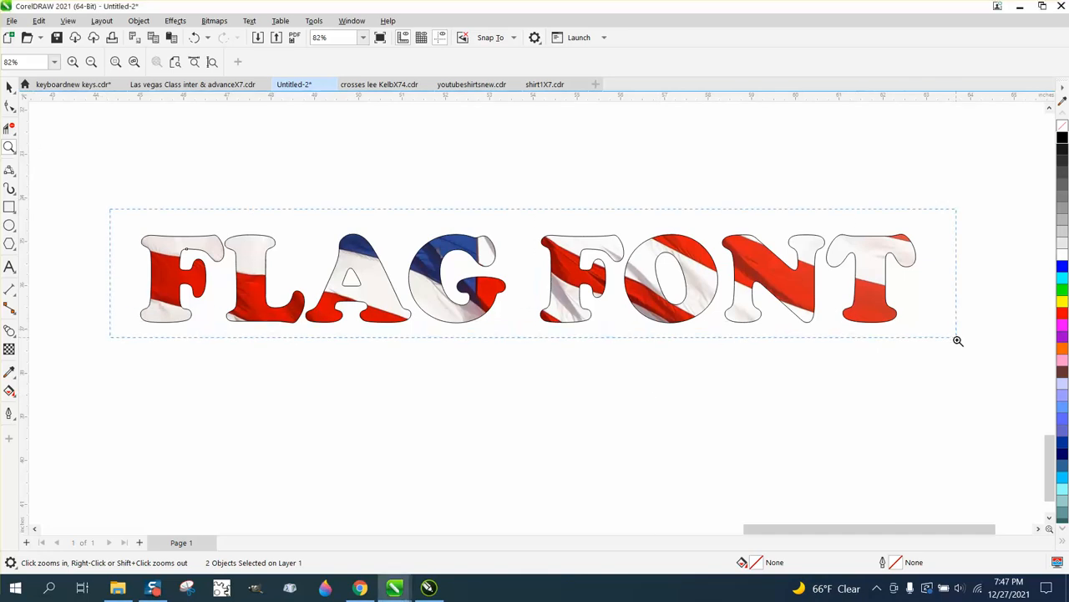
# Zoom out, zoom in on the waving flag photo, and select the FLAG FONT sample.
pyautogui.click(91, 62)
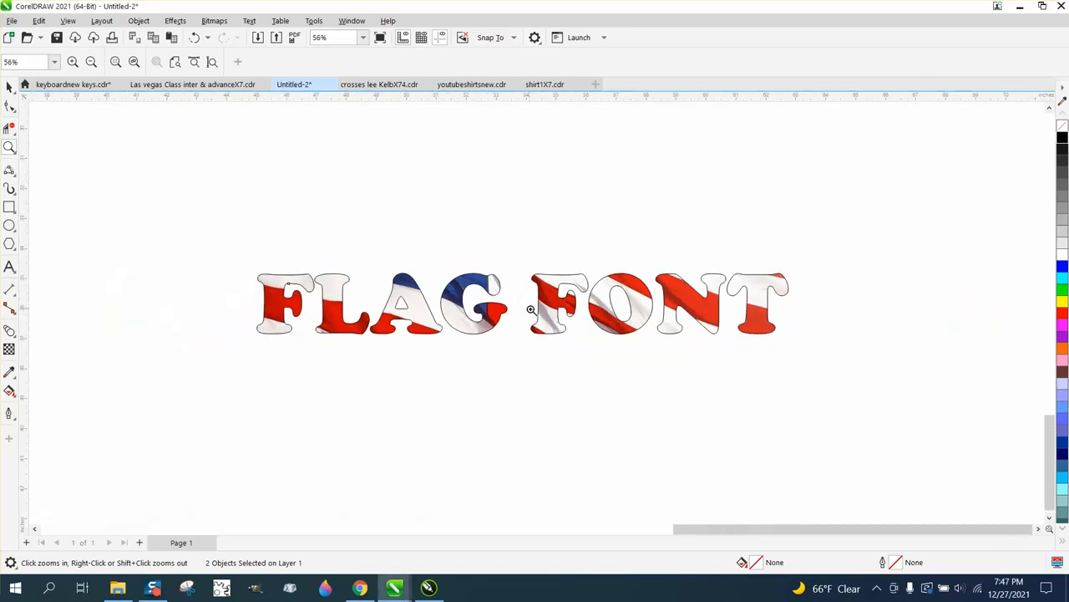
pyautogui.rightClick(532, 310)
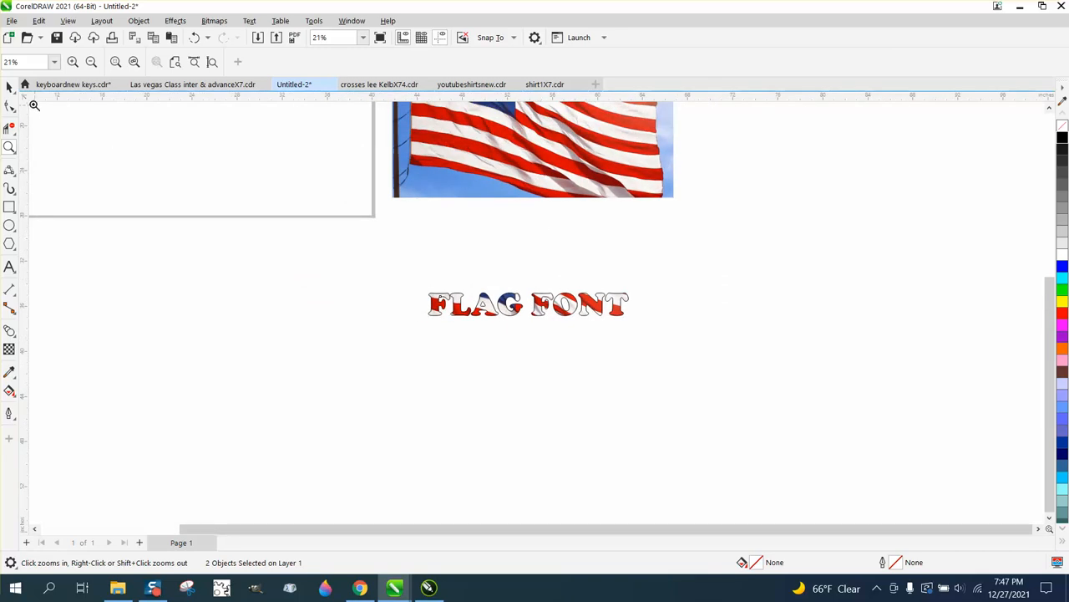
pyautogui.click(530, 182)
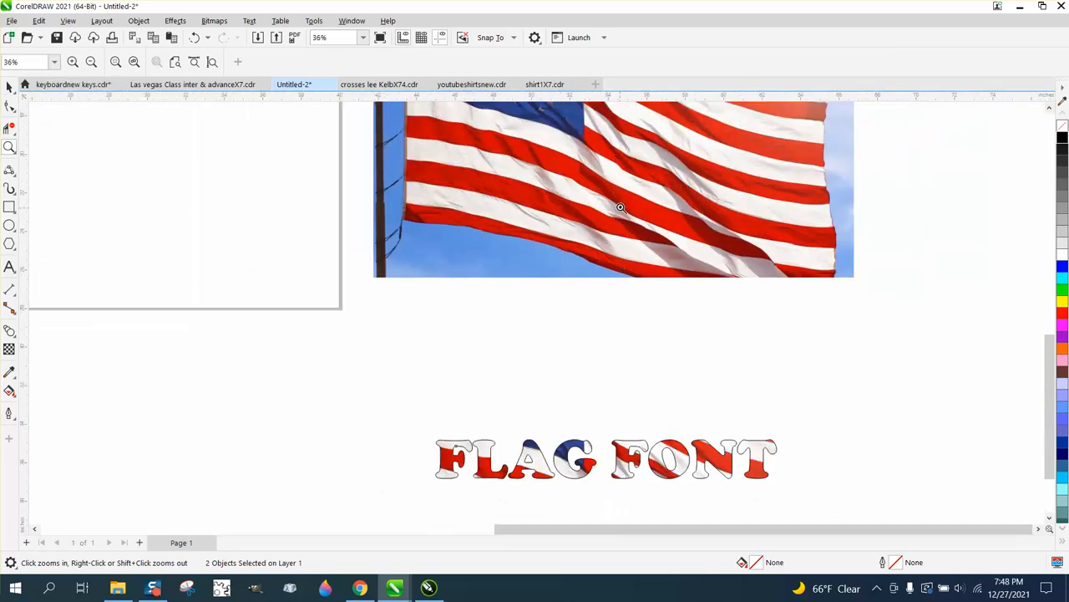
pyautogui.click(11, 87)
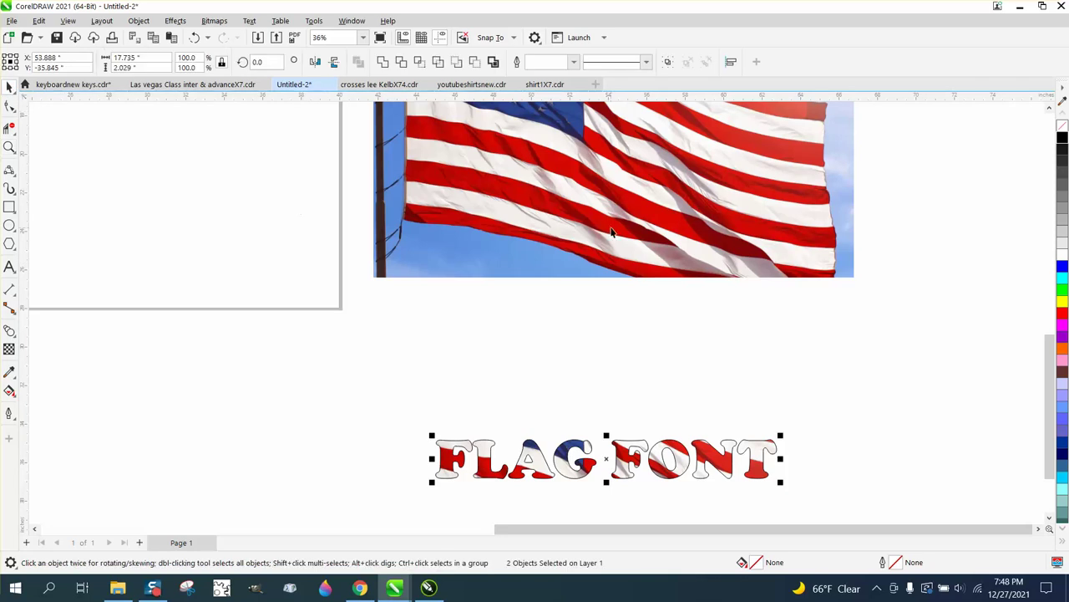
# Add the word FLAG in Cooper Black over the flag photo, outline only with no fill.
pyautogui.click(614, 193)
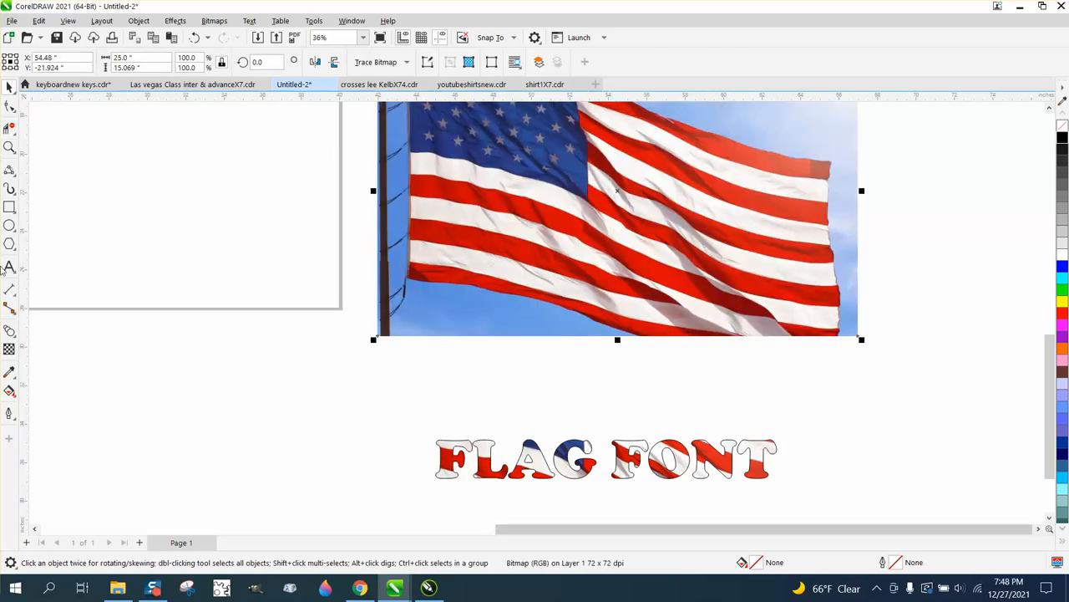
pyautogui.click(10, 268)
pyautogui.write('FLAG')
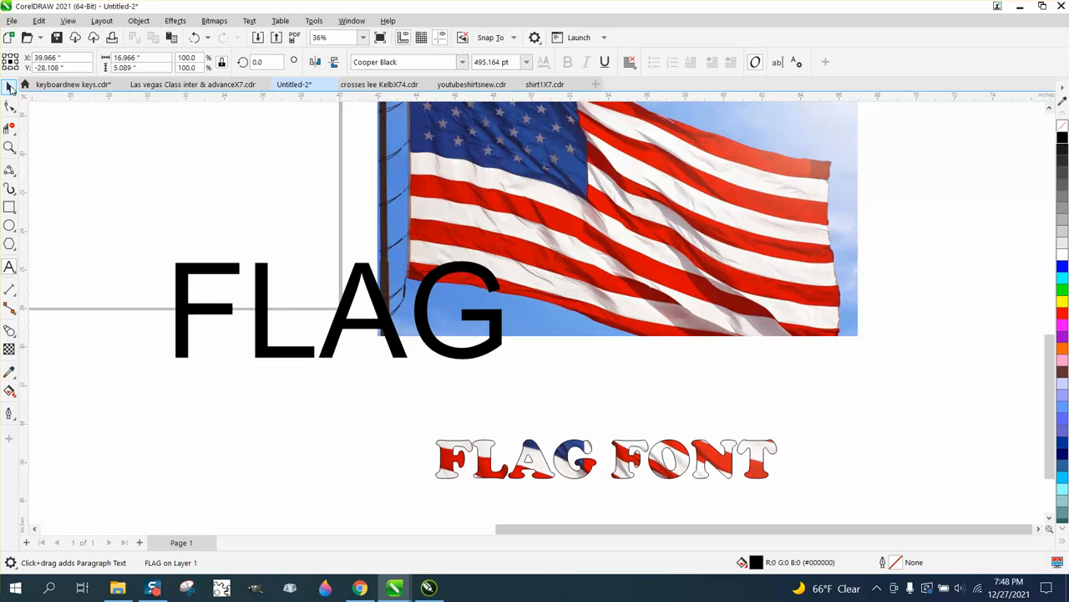
pyautogui.click(335, 313)
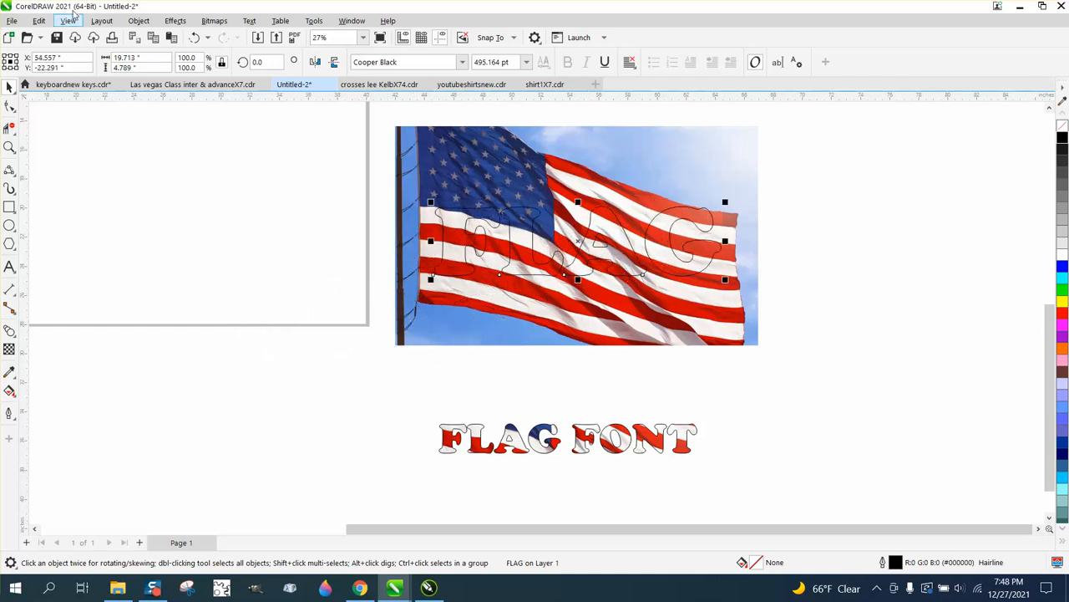
# Move the flag photo and FLAG outline left, clear of the FLAG FONT sample.
pyautogui.click(138, 20)
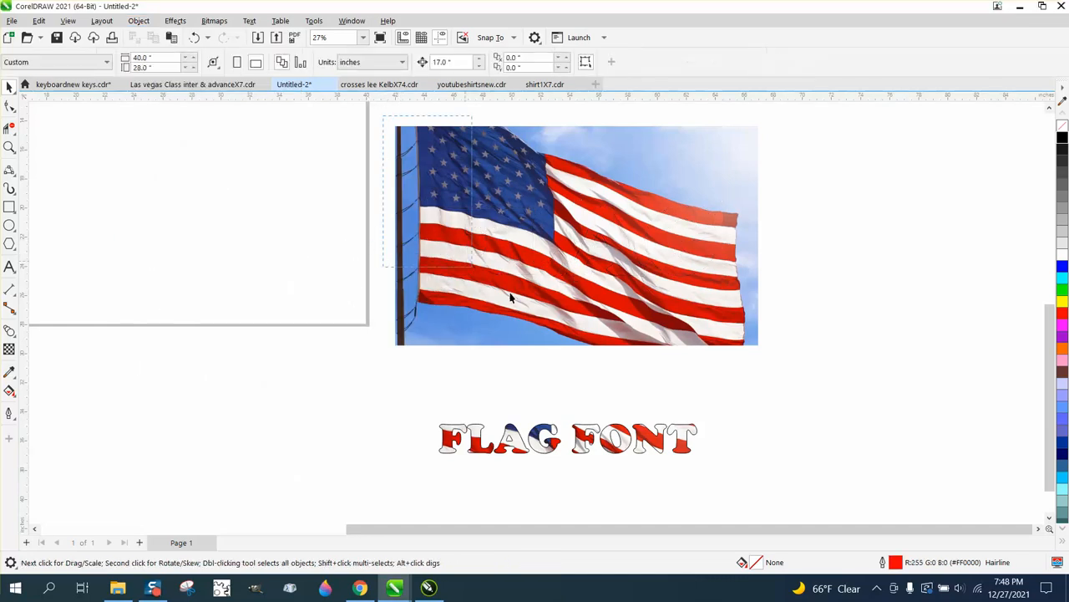
pyautogui.click(577, 234)
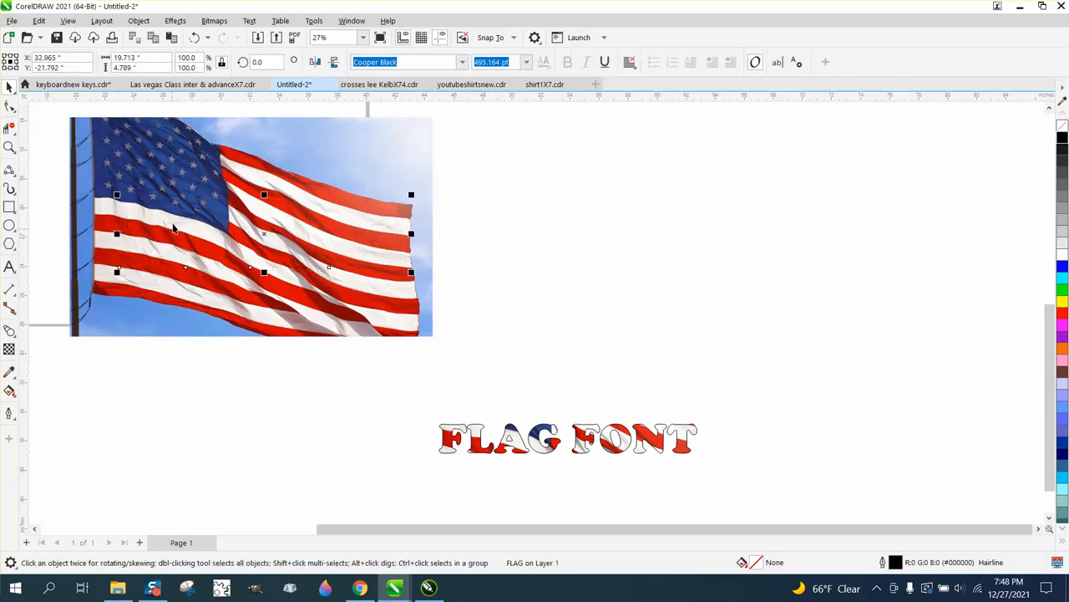
pyautogui.click(138, 20)
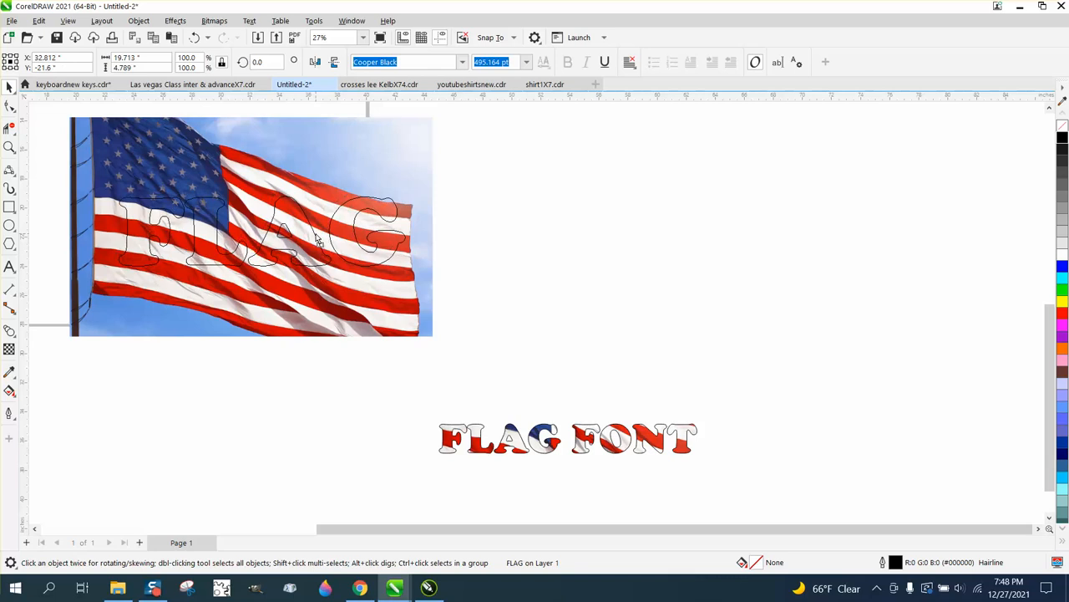
# Rotate the FLAG outline about 8 degrees to follow the flag's wave.
pyautogui.click(250, 225)
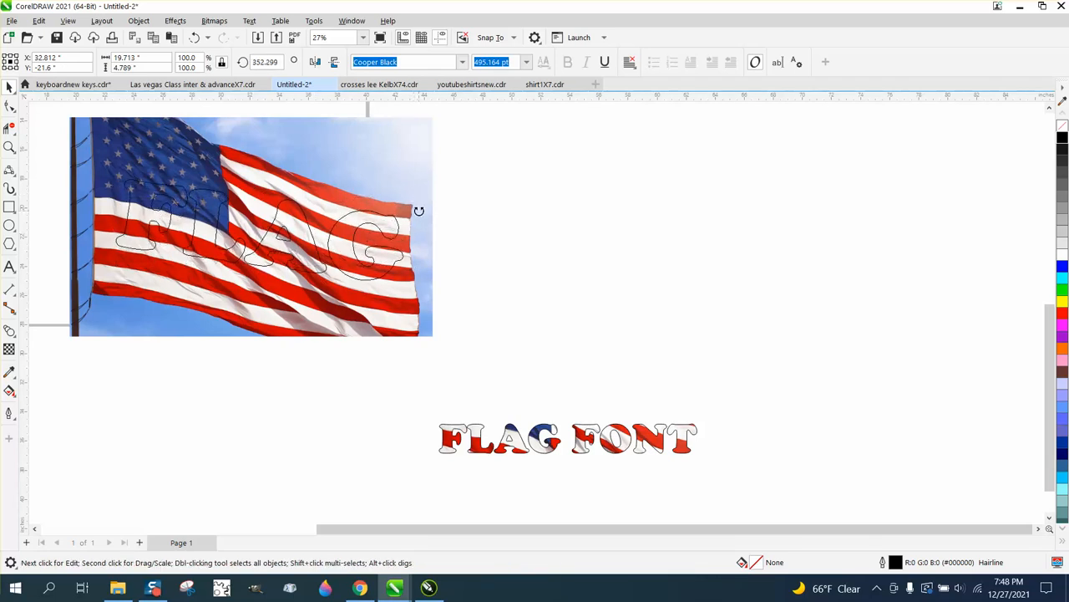
pyautogui.click(259, 230)
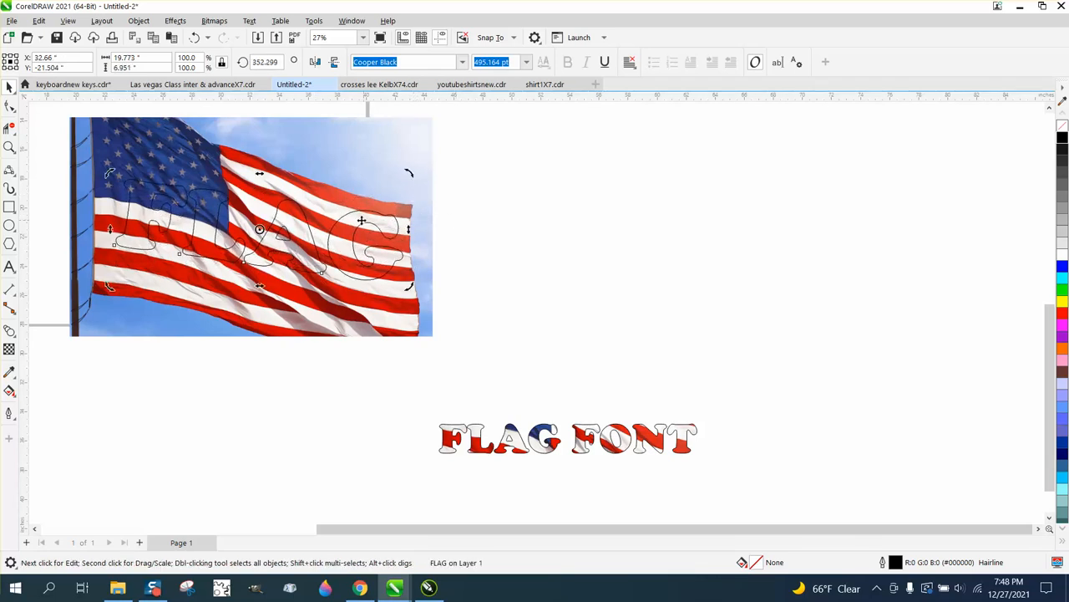
pyautogui.scroll(-3)
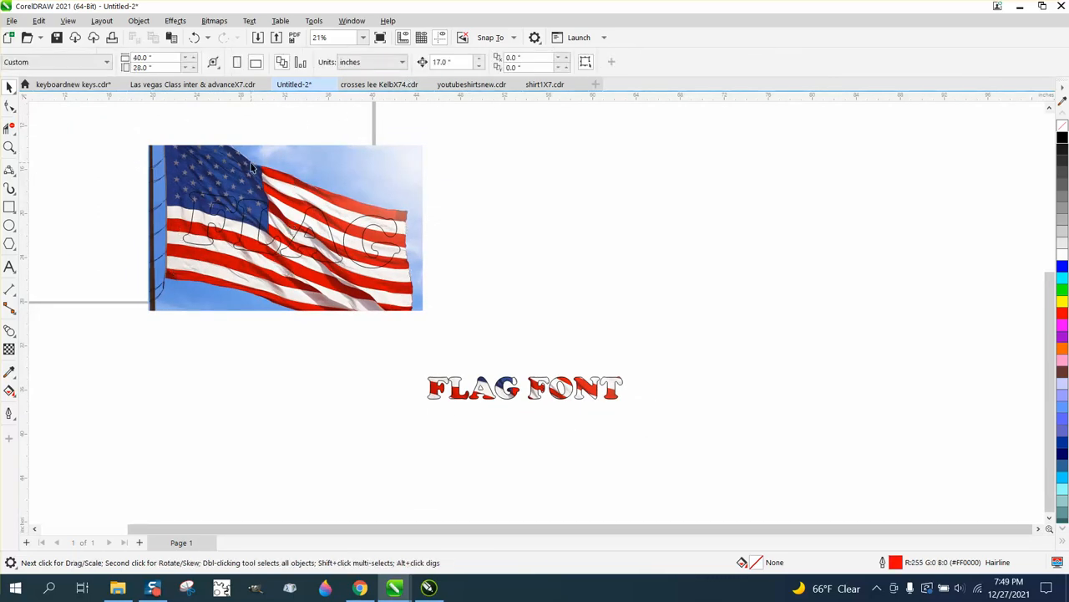
# PowerClip a copy of the flag photo inside FLAG, placed below the photo.
pyautogui.click(284, 226)
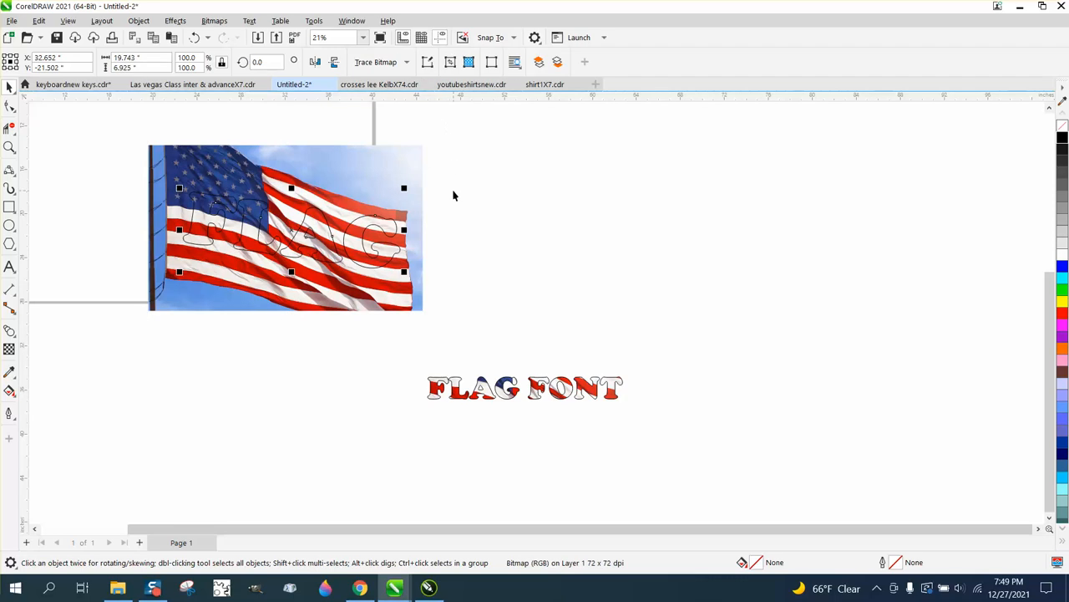
pyautogui.moveTo(292, 229); pyautogui.dragTo(291, 416)
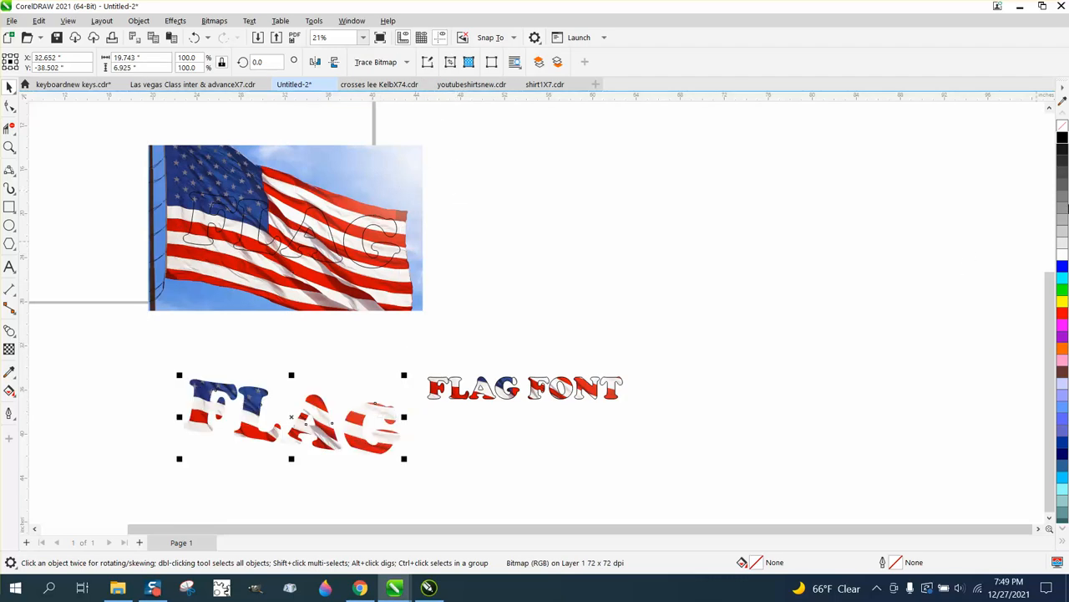
pyautogui.moveTo(1062, 138)
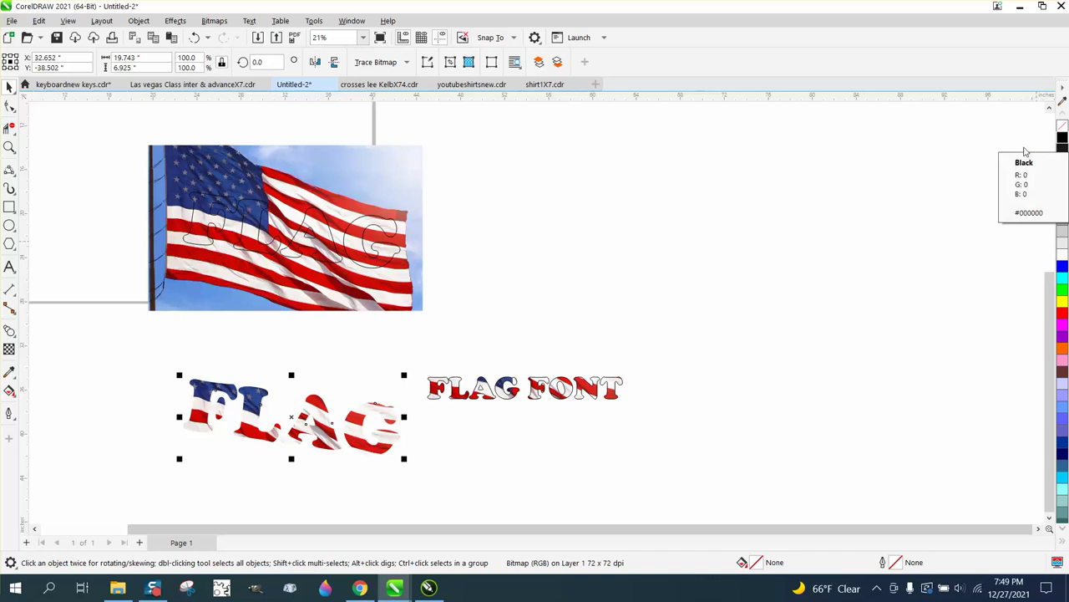
pyautogui.click(293, 230)
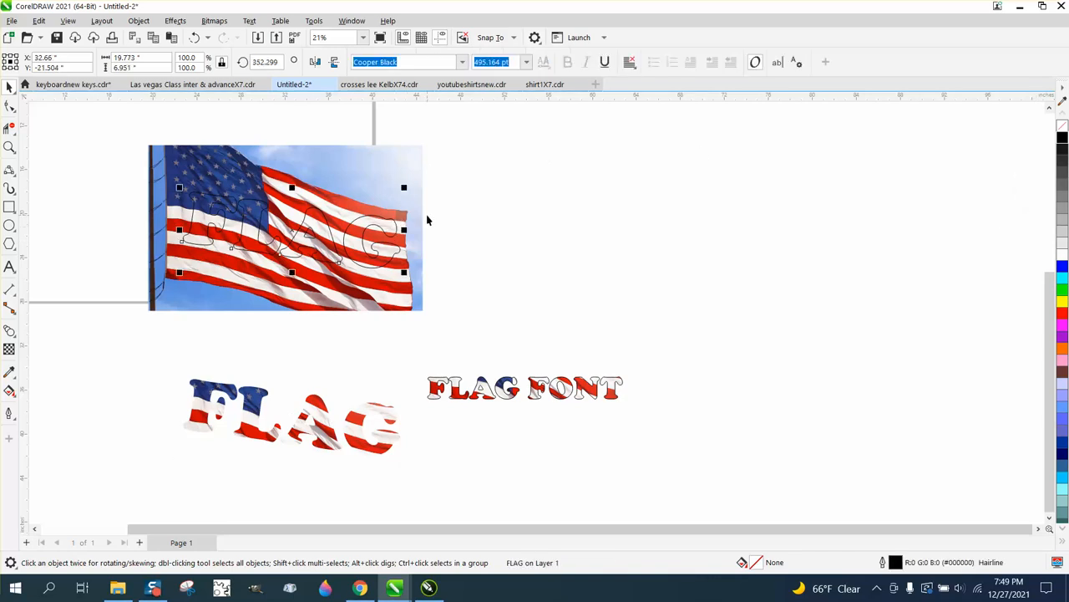
pyautogui.click(292, 413)
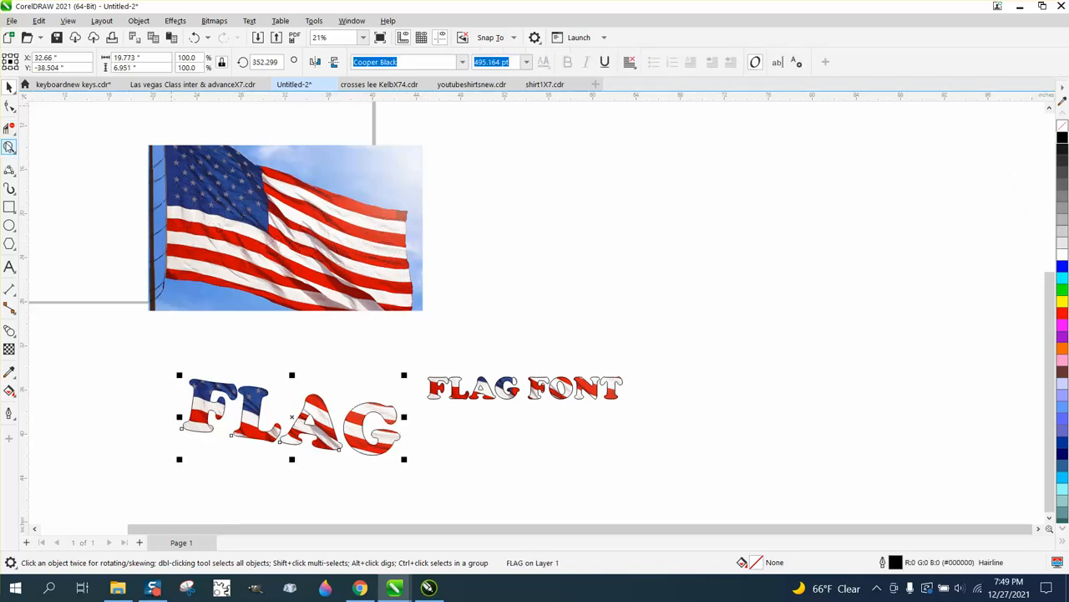
# Set the flag-filled FLAG's black outline width to 8.0 pt in Outline Pen.
pyautogui.click(145, 232)
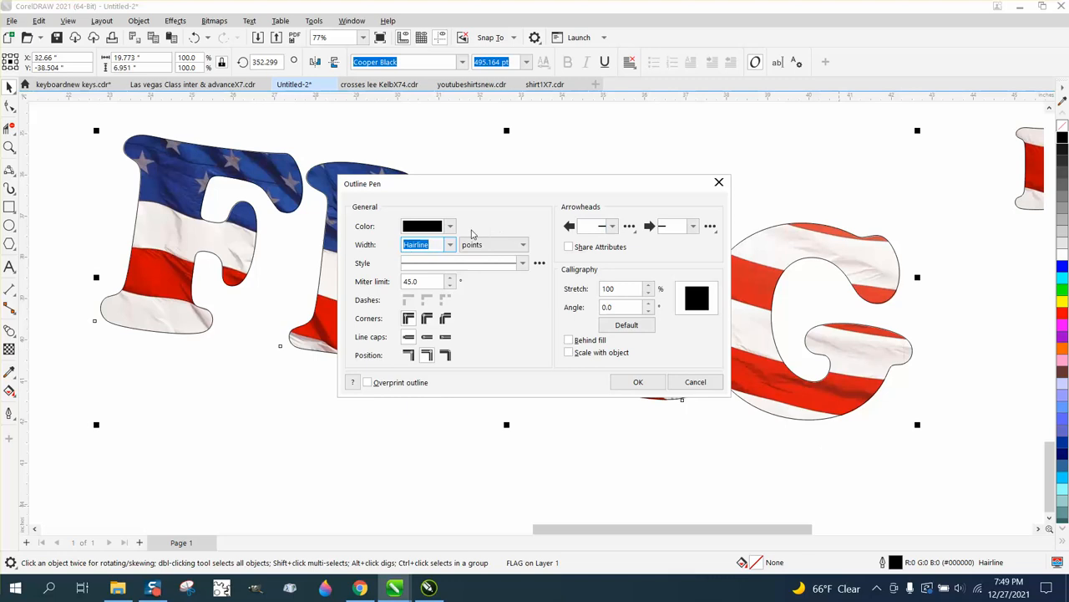
pyautogui.click(450, 244)
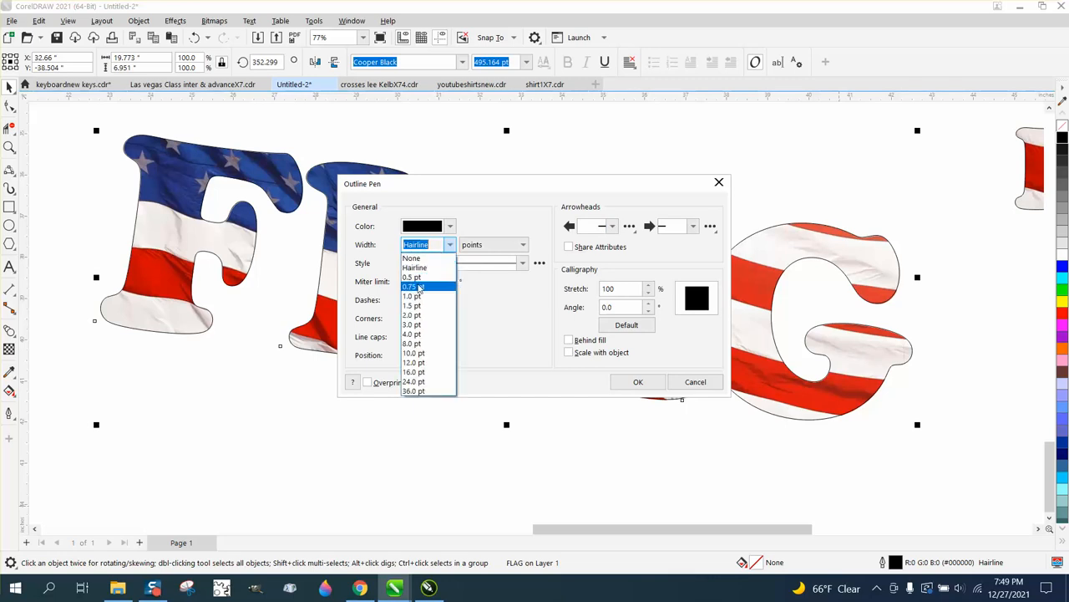
pyautogui.click(411, 295)
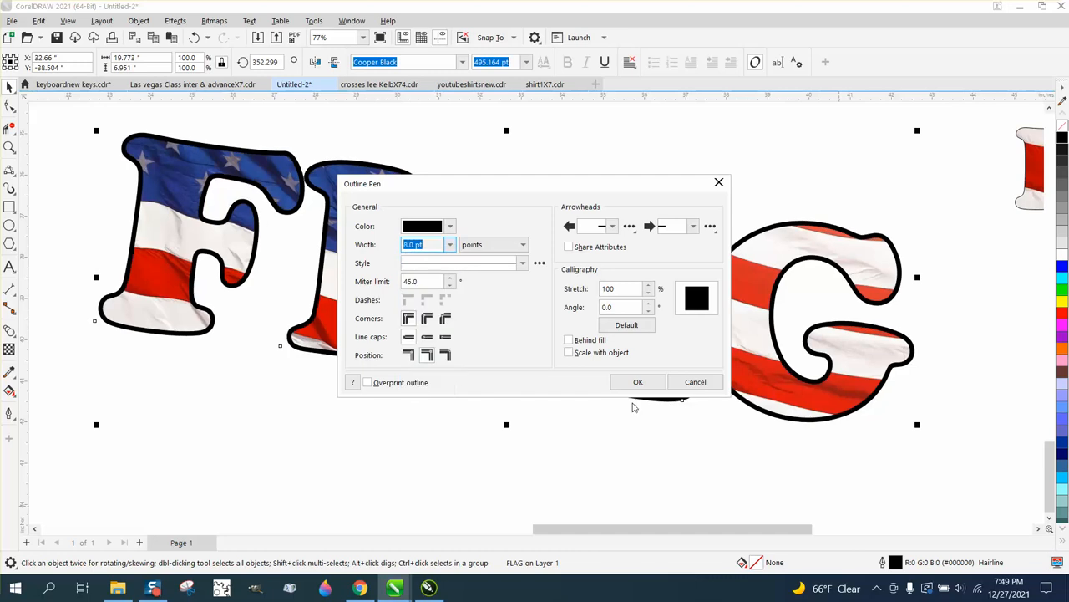
pyautogui.click(637, 382)
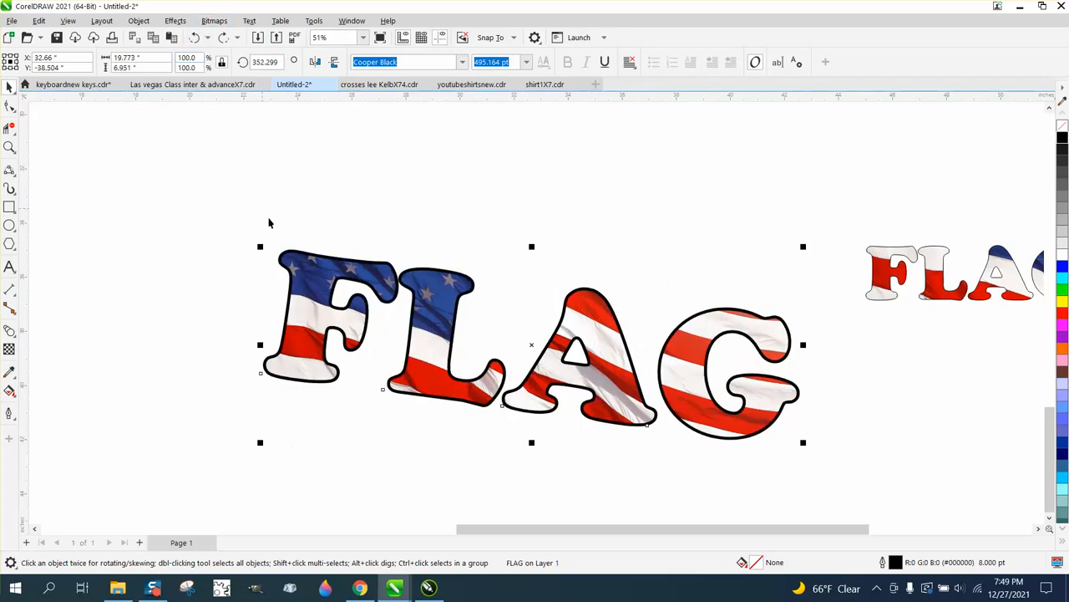
# Rotate the flag-filled FLAG back to 0° and zoom in beside FLAG FONT.
pyautogui.click(574, 334)
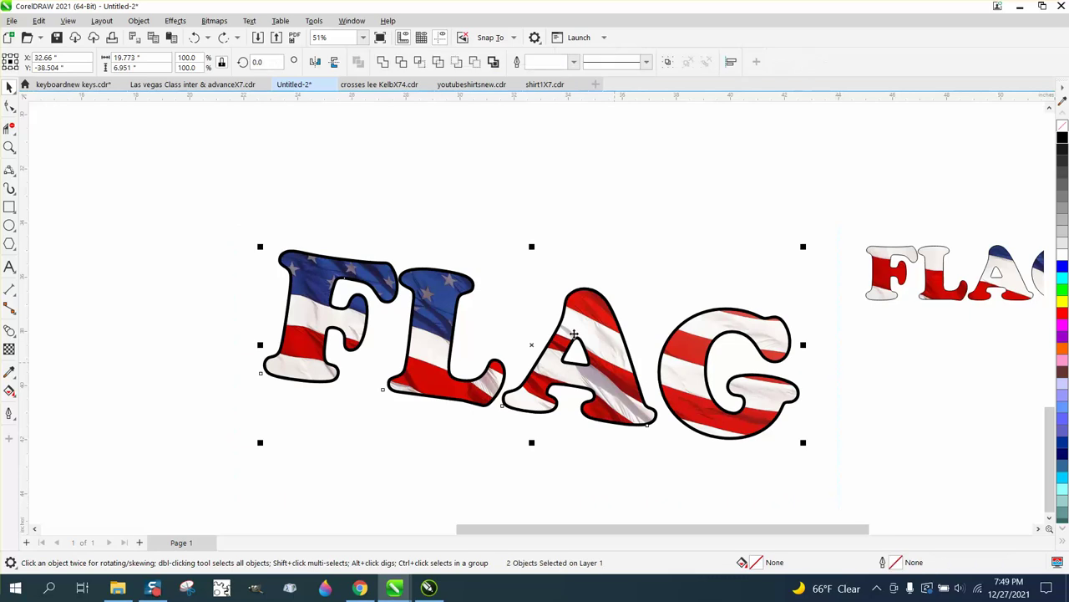
pyautogui.click(574, 334)
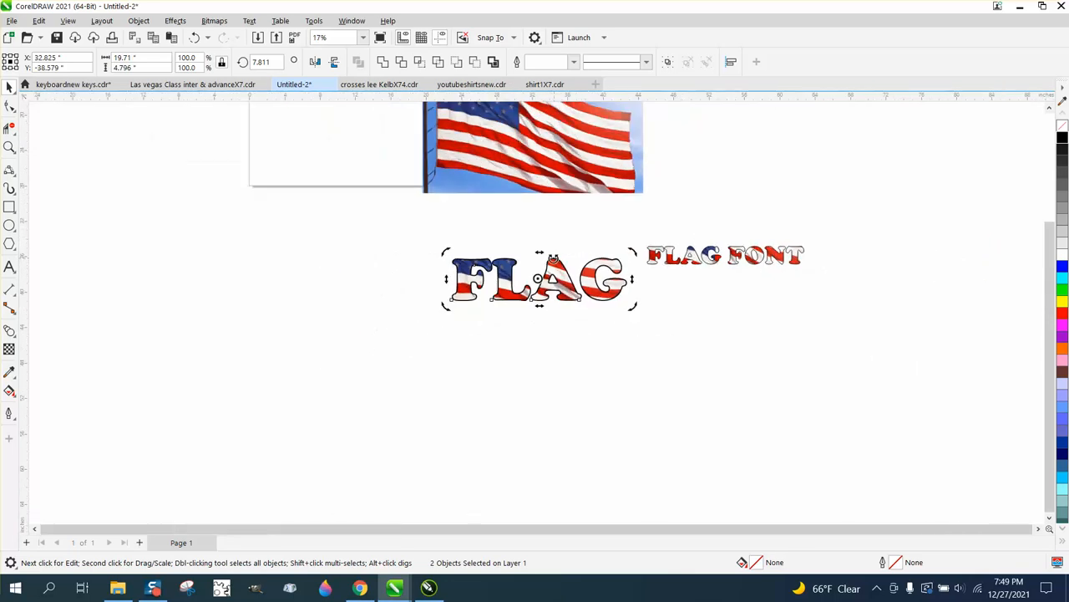
pyautogui.click(10, 147)
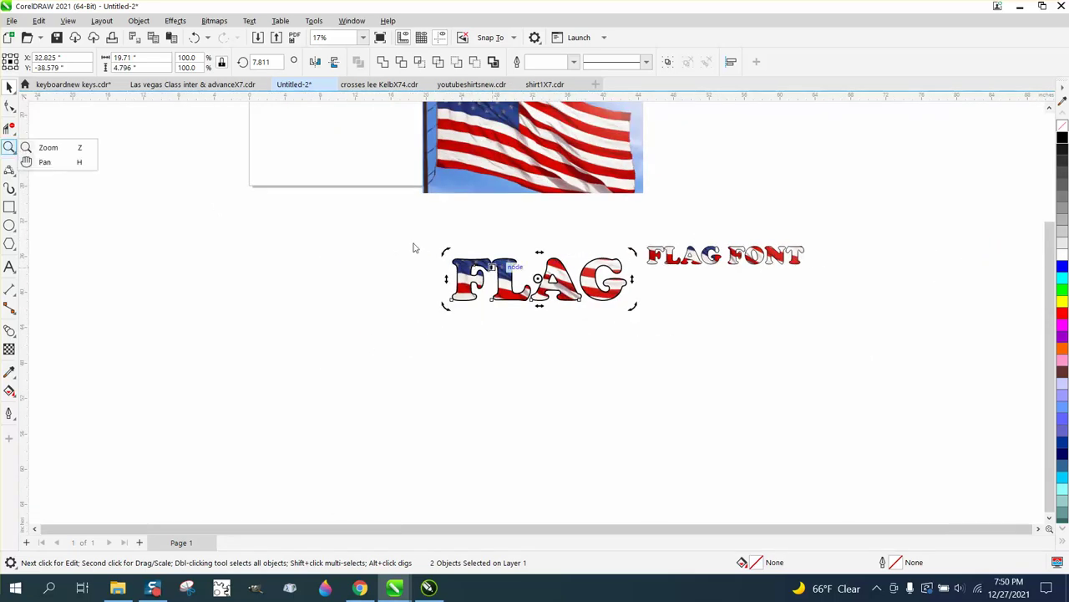
pyautogui.click(48, 147)
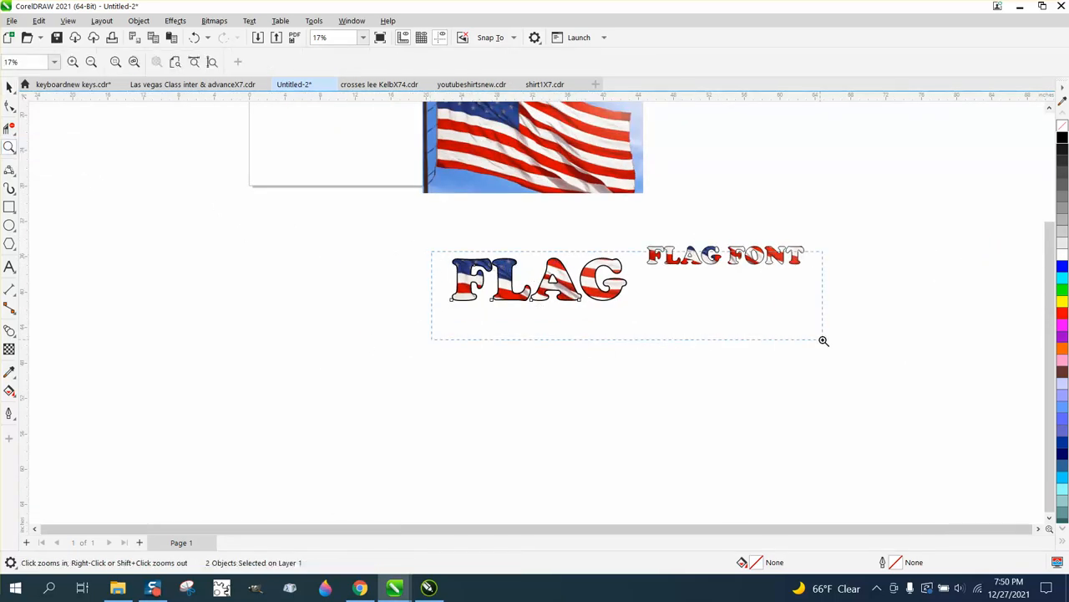
pyautogui.click(824, 341)
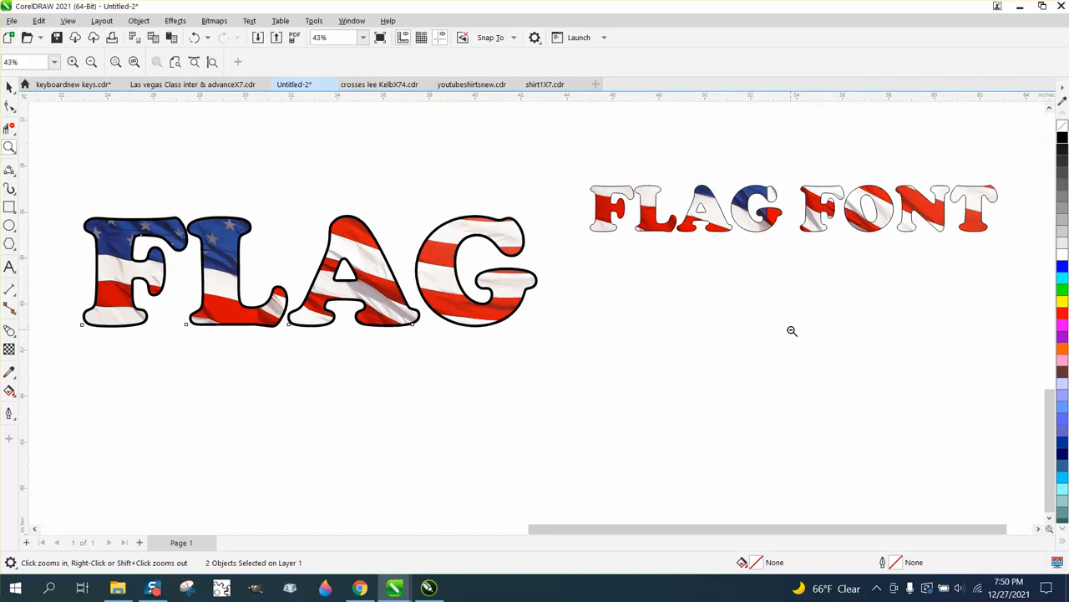